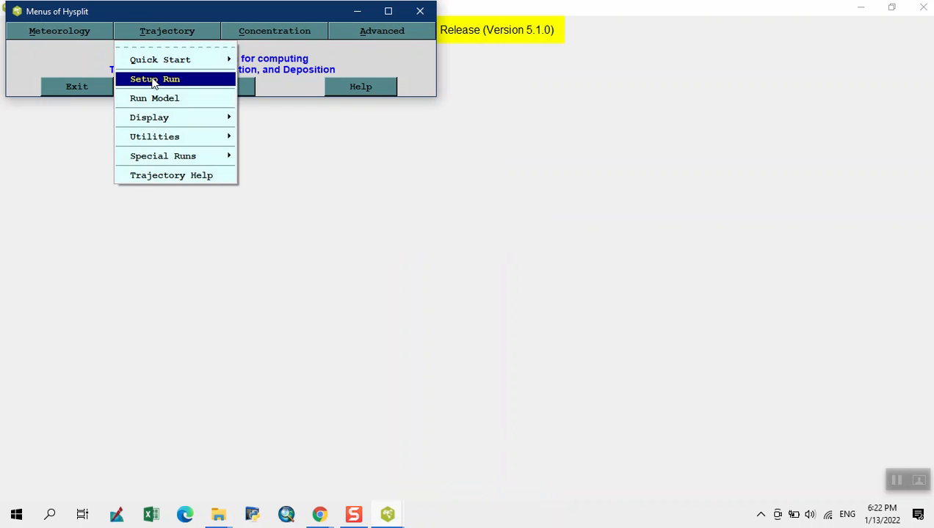
# Set the trajectory run to 1 starting location
pyautogui.click(154, 79)
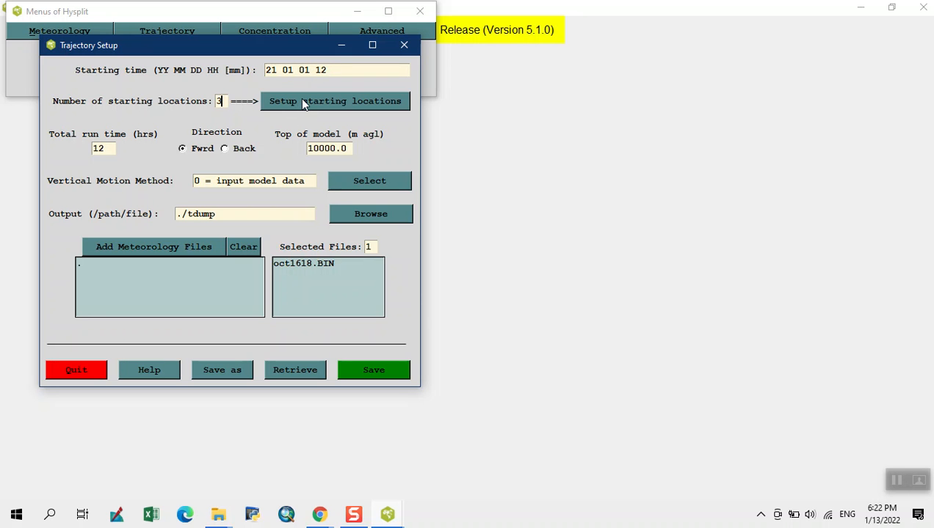
pyautogui.write('1')
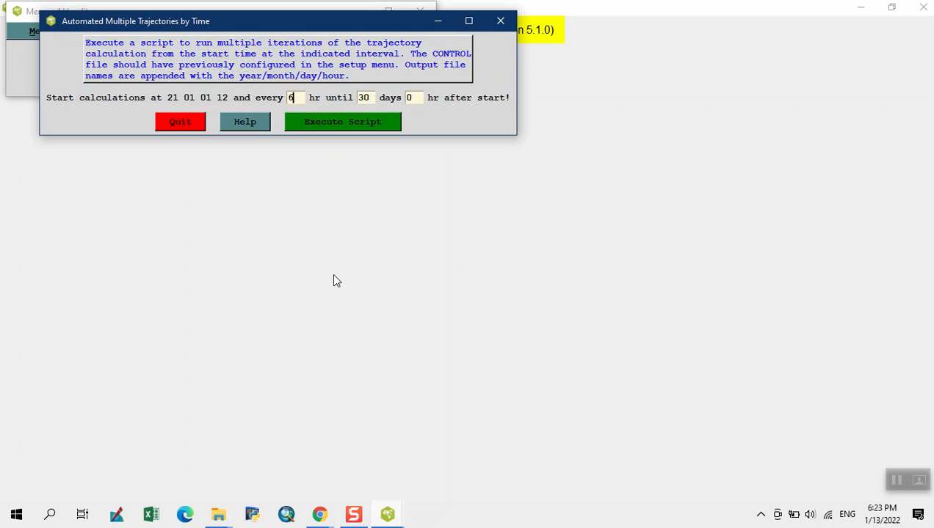
# Execute the automated trajectory script running every 6 hours for 30 days
pyautogui.click(342, 121)
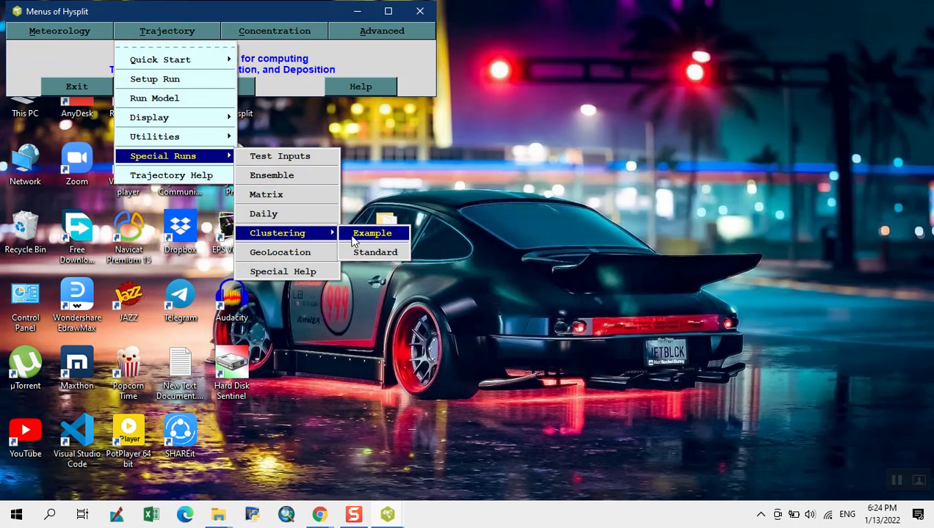
# Run the trajectory cluster analysis with 4 clusters and their mean trajectories
pyautogui.click(375, 252)
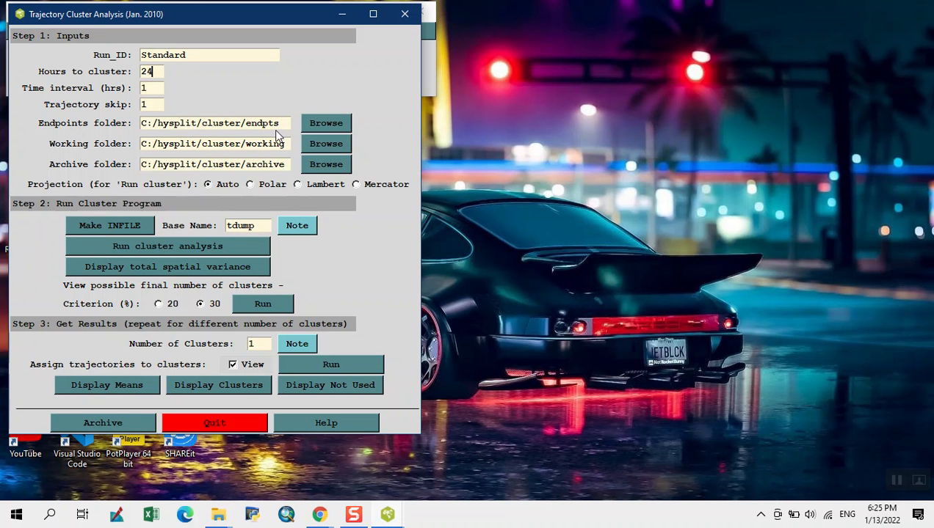
pyautogui.write('4')
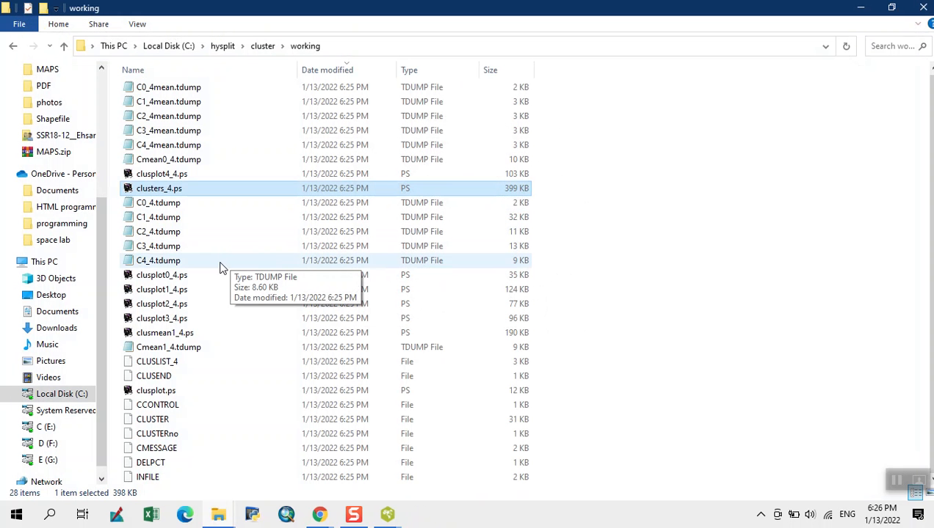
# View the four-cluster means plot from the working folder, then close the viewer
pyautogui.doubleClick(159, 188)
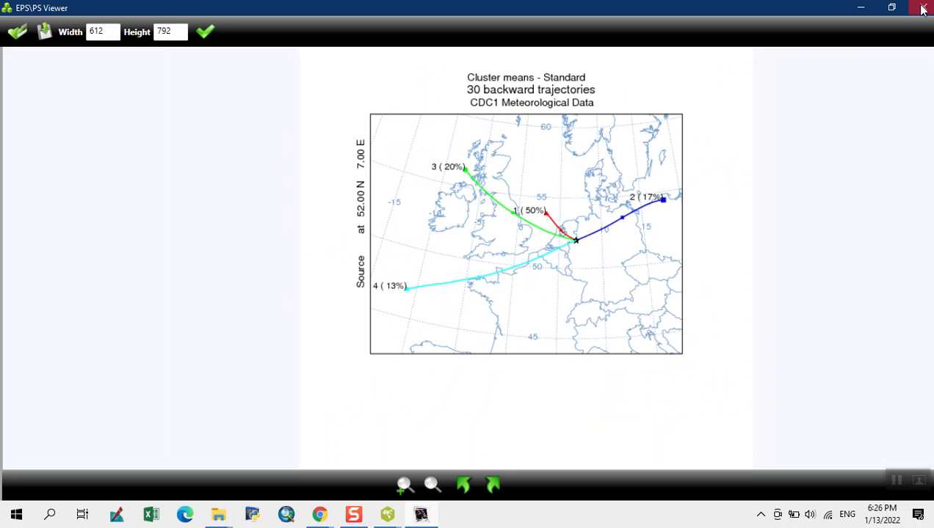
pyautogui.click(923, 8)
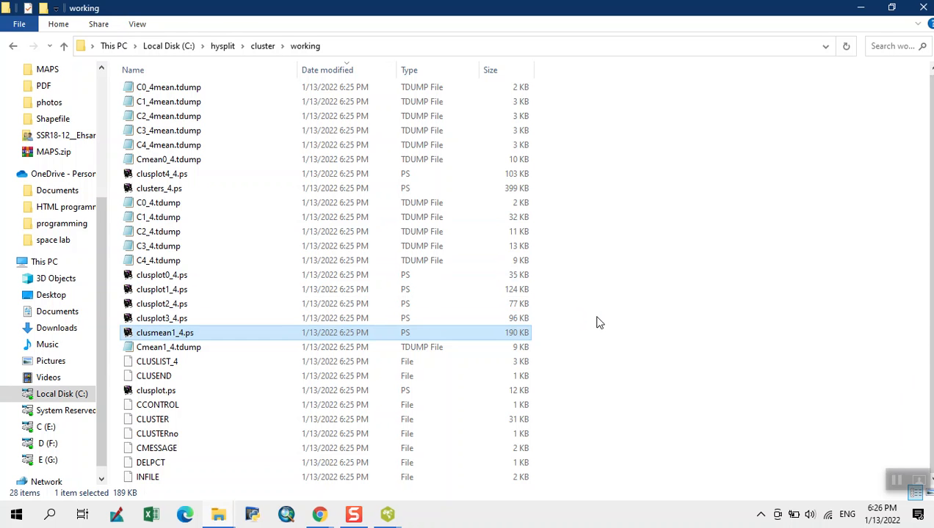